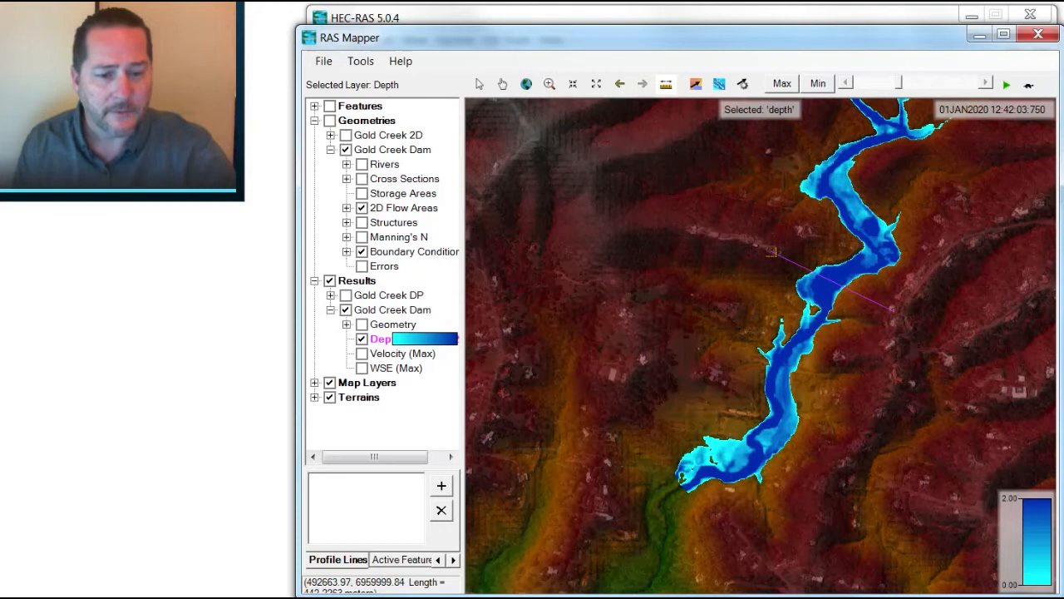
# Name the new profile line 'Gold Creek Dam A' and confirm it.
pyautogui.write('Gold Creek Dam Al')
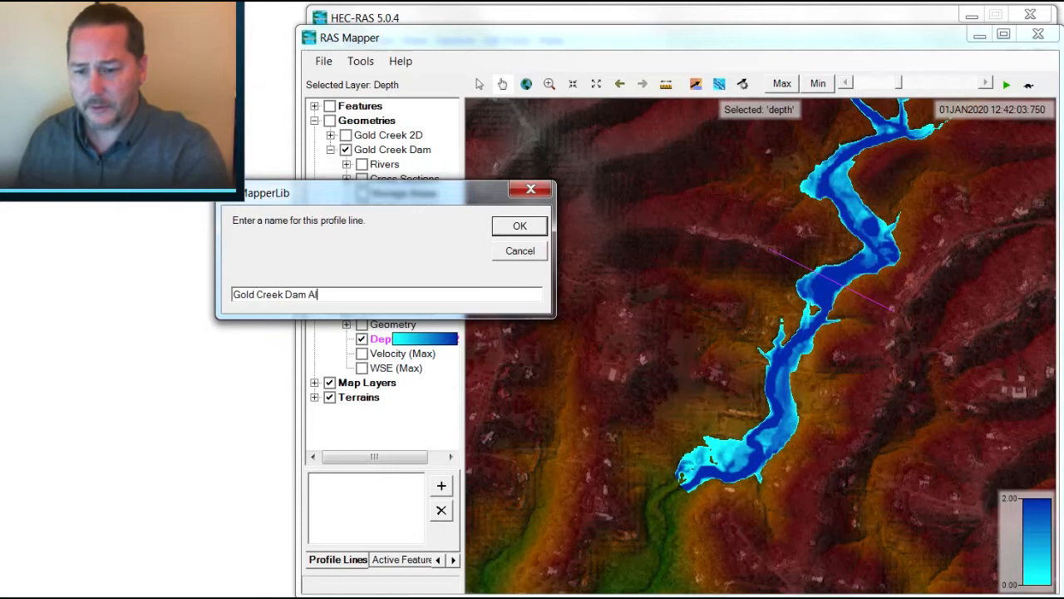
pyautogui.click(519, 226)
pyautogui.write('Gold Creek Dam')
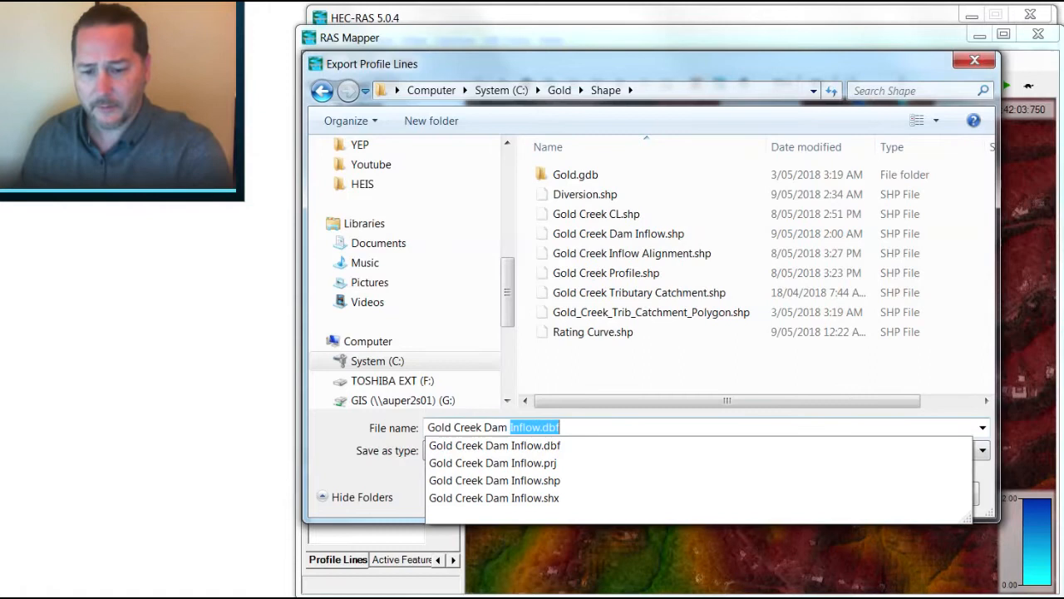
# Save a roughly 633 m profile line across the reservoir named Culvert CL.
pyautogui.click(439, 509)
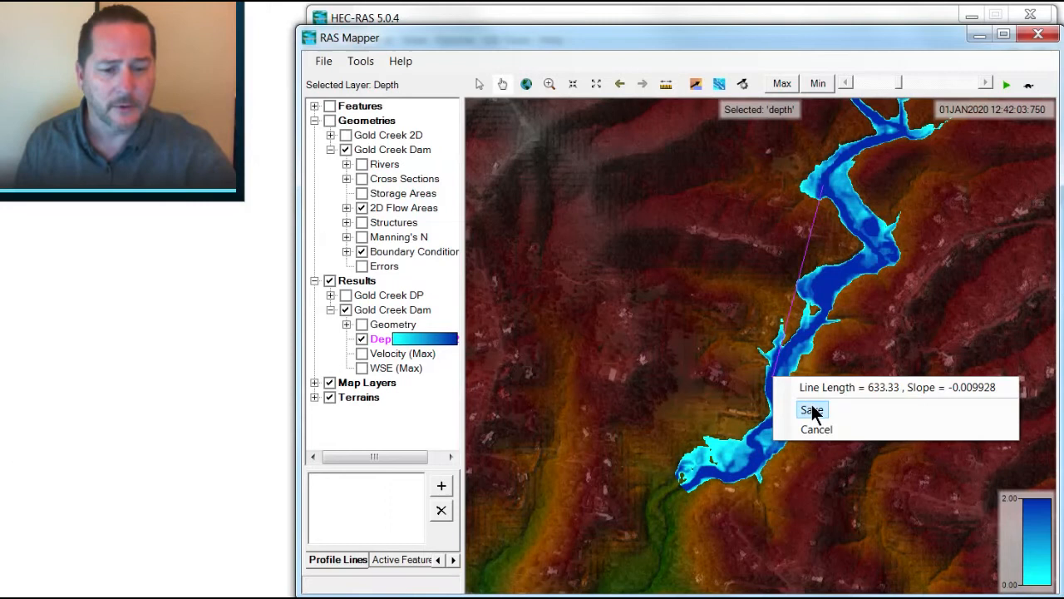
pyautogui.click(812, 409)
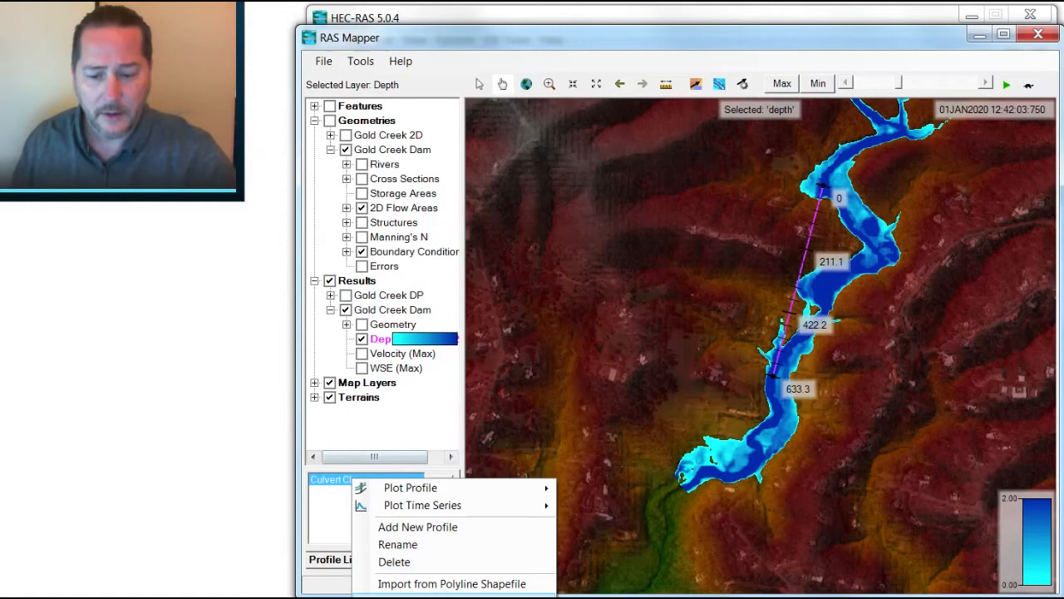
pyautogui.click(459, 582)
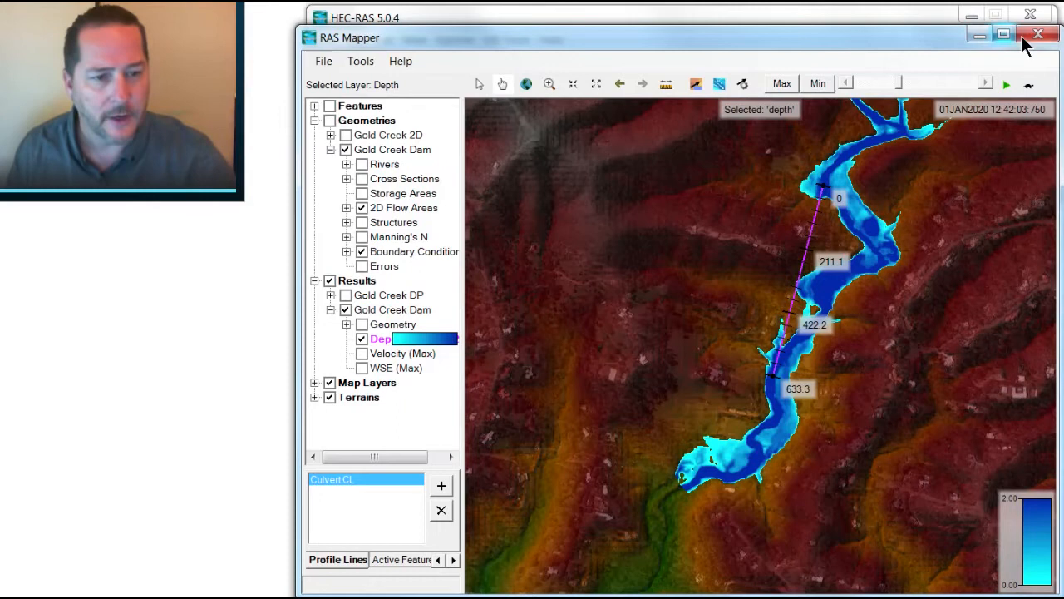
# Create the Gold Creek connection in the Gold Creek Catch 2D flow area and confirm its name.
pyautogui.click(1036, 33)
pyautogui.write('Gold C')
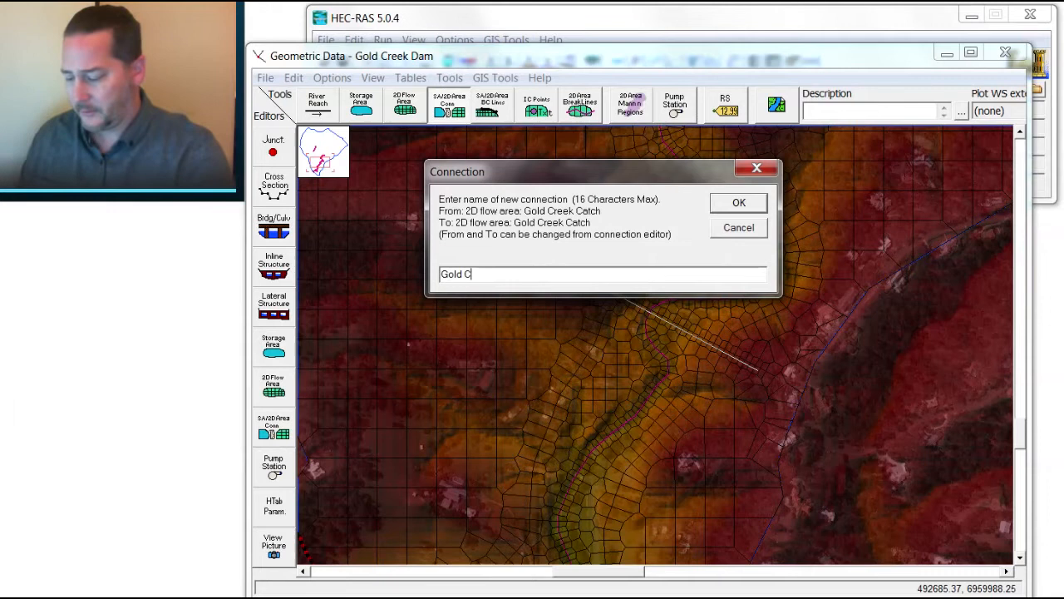
pyautogui.click(738, 203)
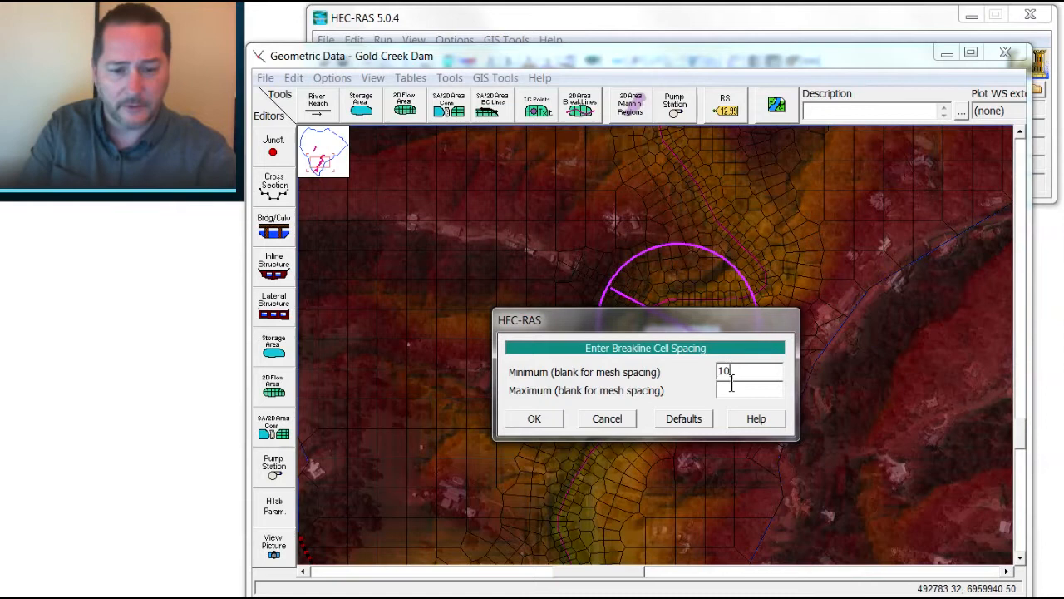
# Accept breakline cell spacing 10 and bring Gold Crk Dam CL into the connection data editor.
pyautogui.click(534, 420)
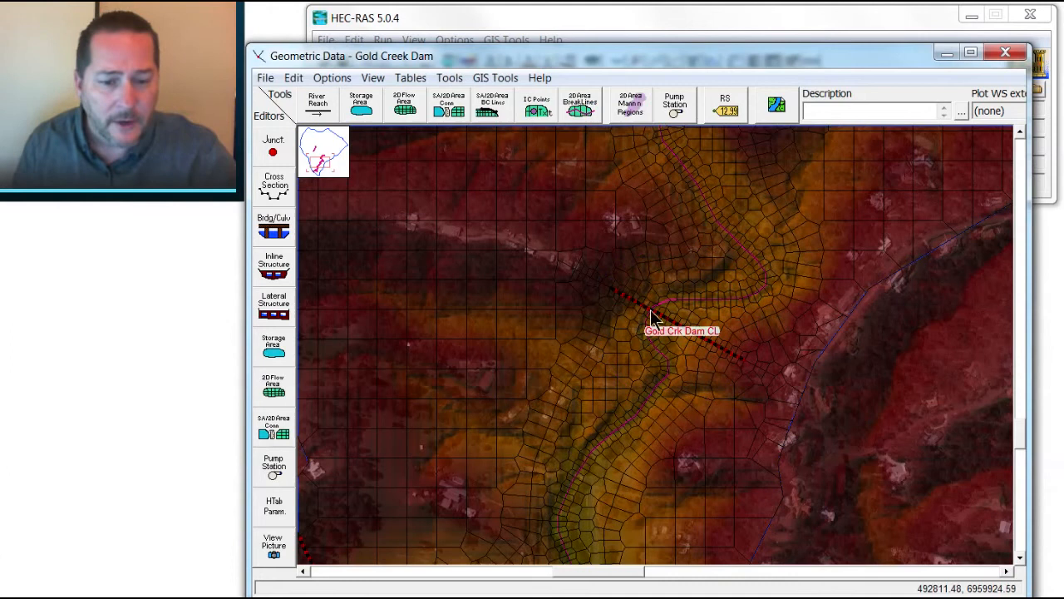
pyautogui.rightClick(652, 319)
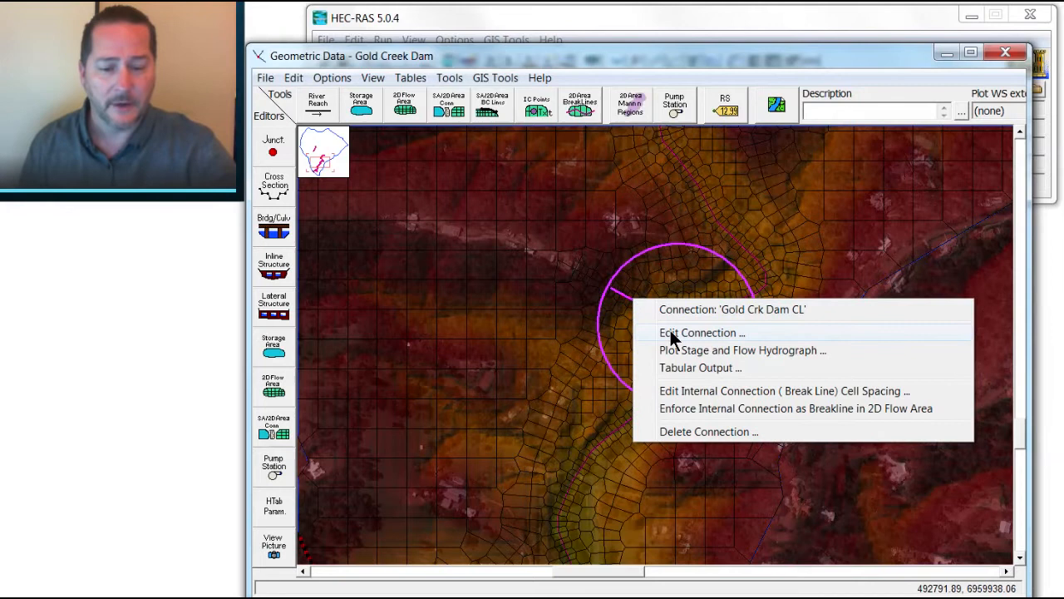
pyautogui.click(698, 333)
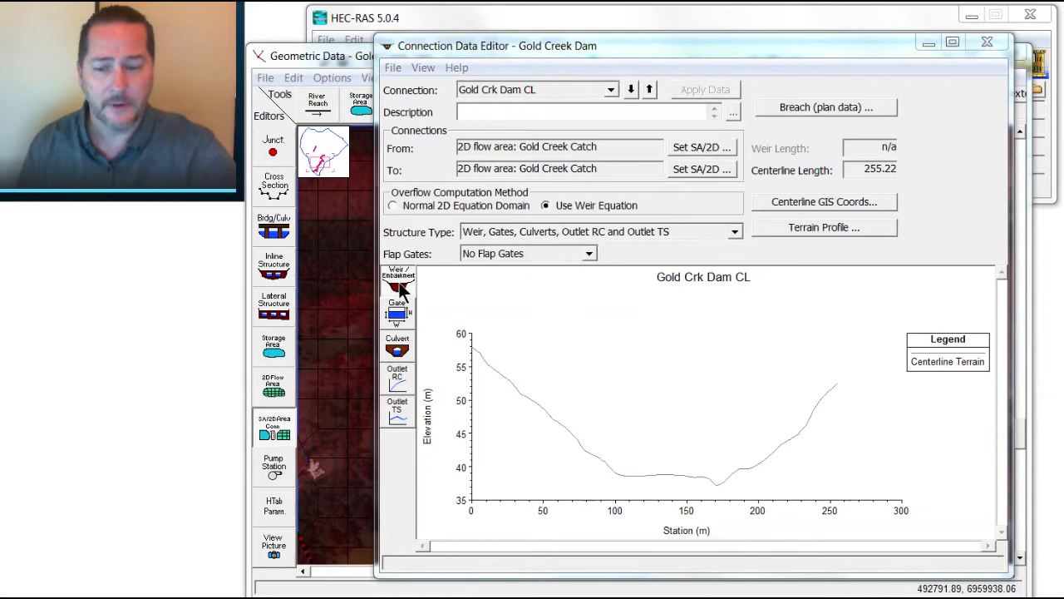
# Define a 255.22 m weir embankment on Gold Crk Dam CL via its station/elevation table.
pyautogui.click(398, 279)
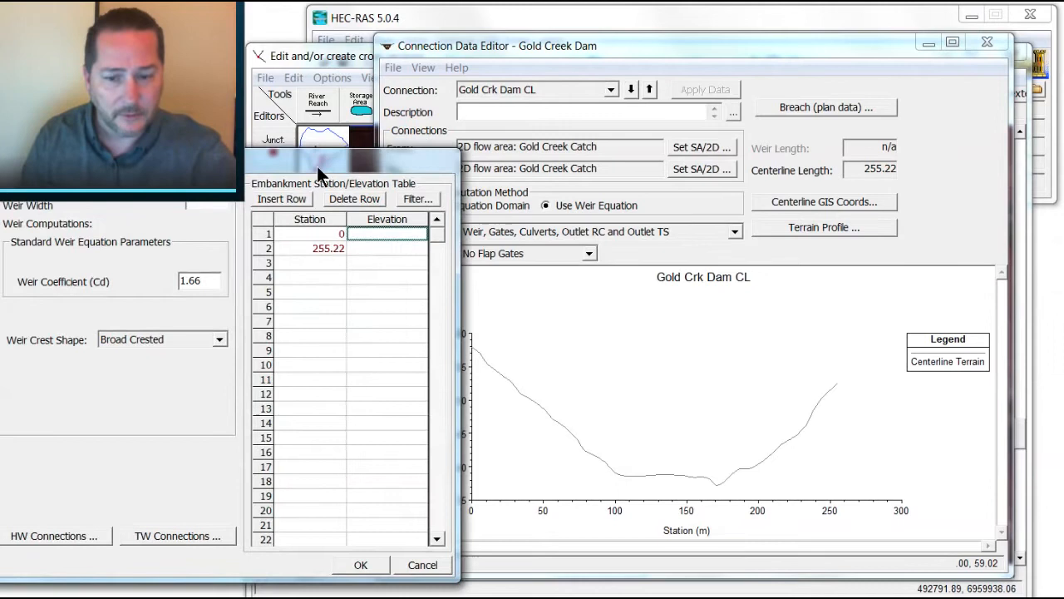
pyautogui.click(361, 564)
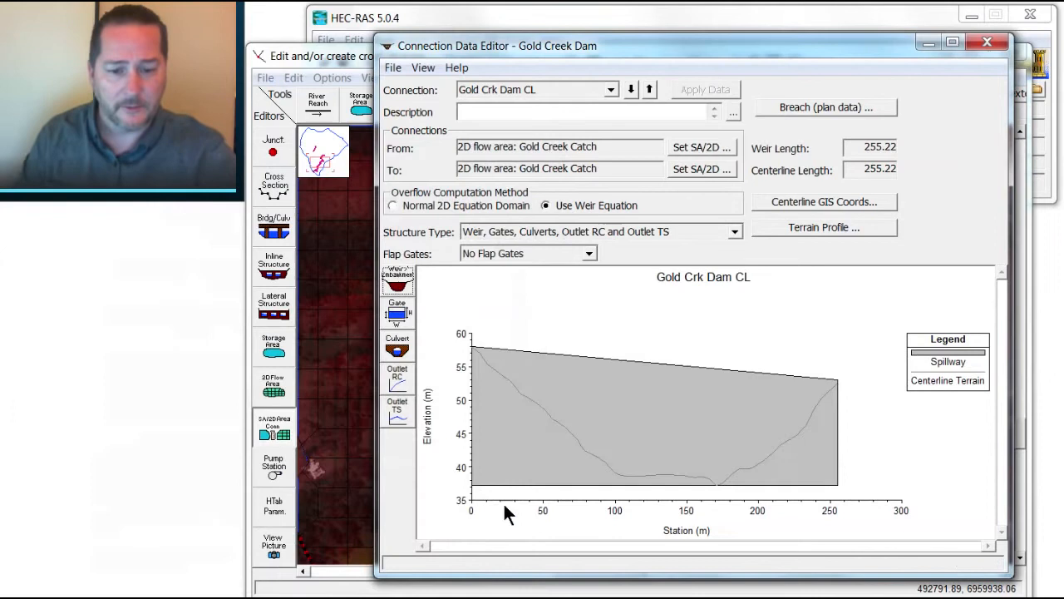
pyautogui.click(992, 50)
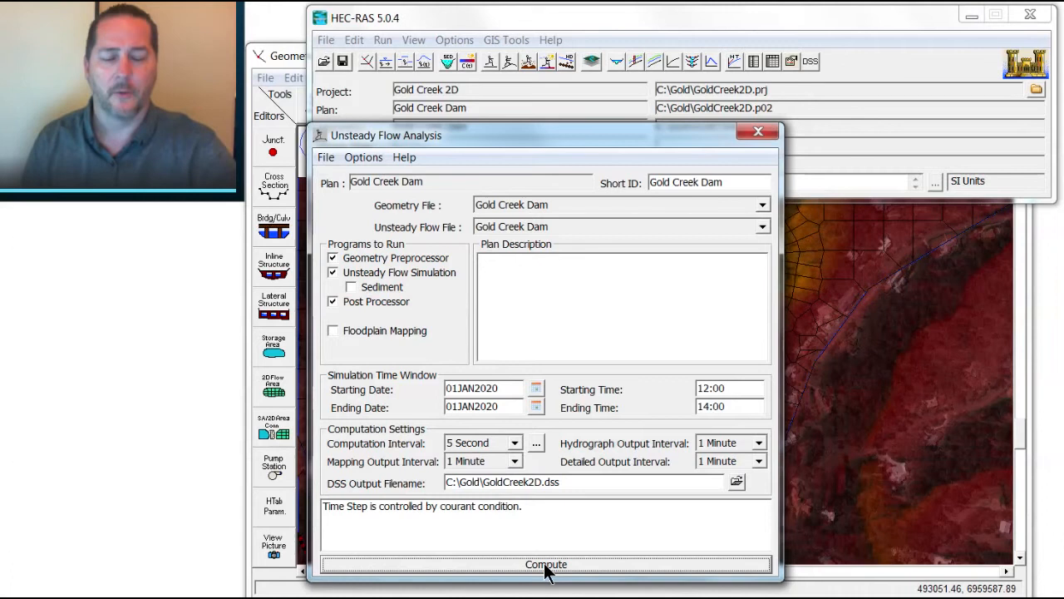
# Compute the Gold Creek Dam unsteady flow simulation for 01JAN2020 12:00 to 14:00.
pyautogui.click(539, 564)
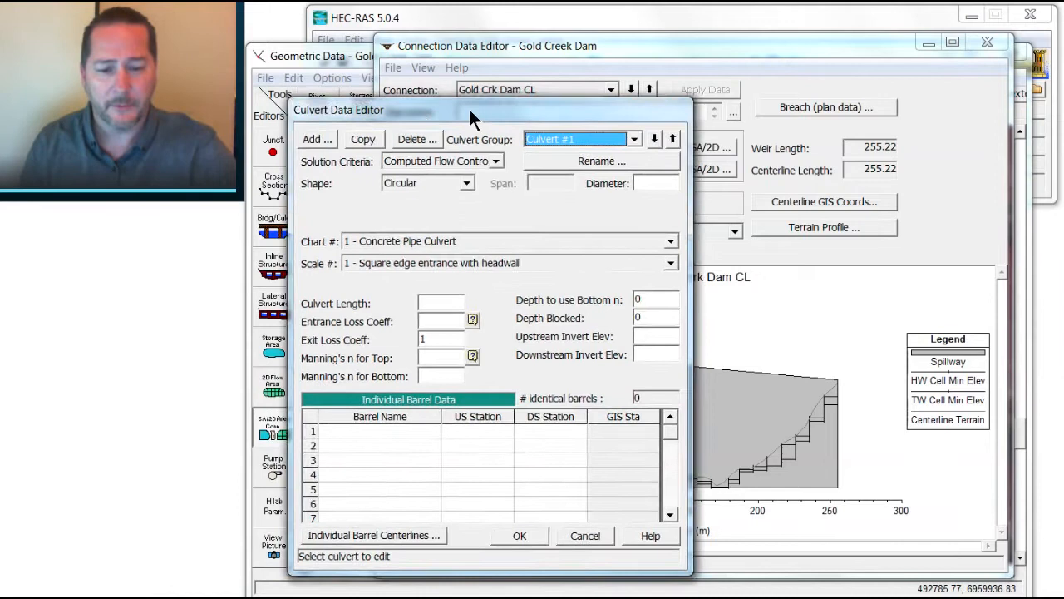
# Close the culvert and connection editors to return to the Gold Creek geometry map.
pyautogui.click(509, 79)
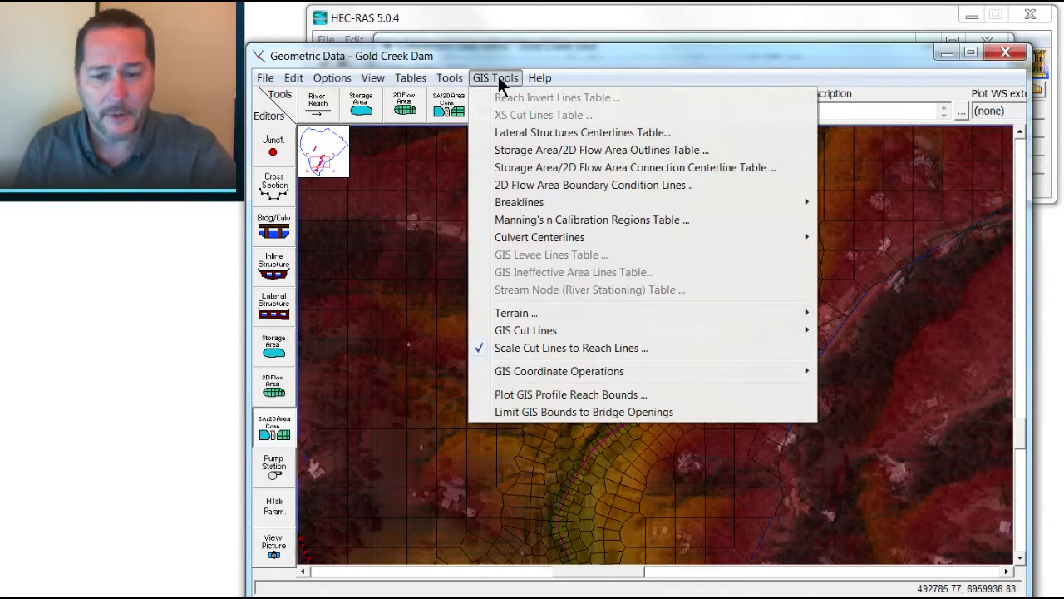
# Import culvert barrel centerlines from a polyline shapefile via GIS Tools.
pyautogui.click(539, 236)
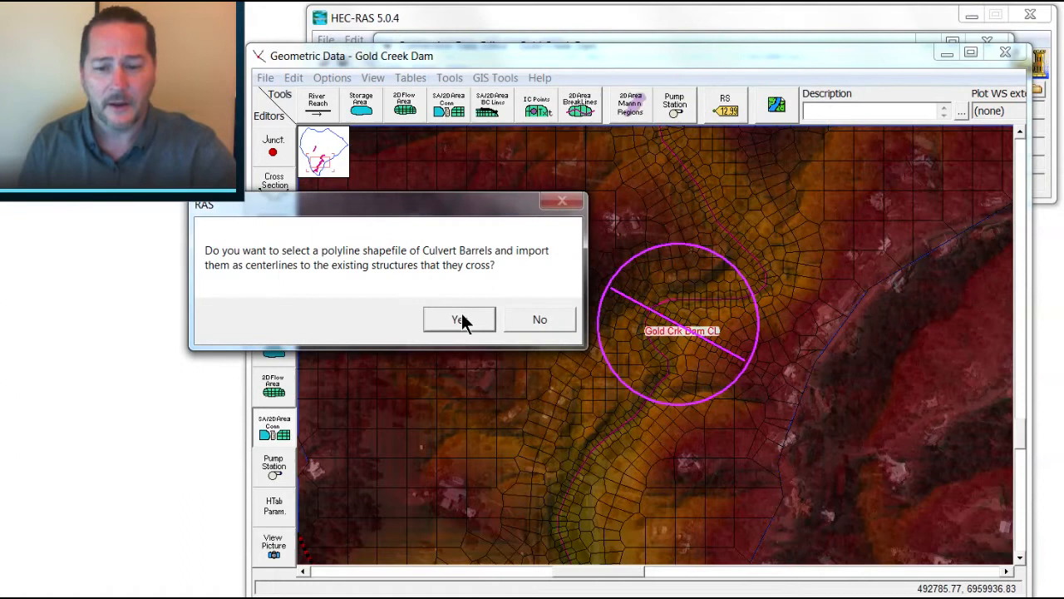
pyautogui.click(459, 319)
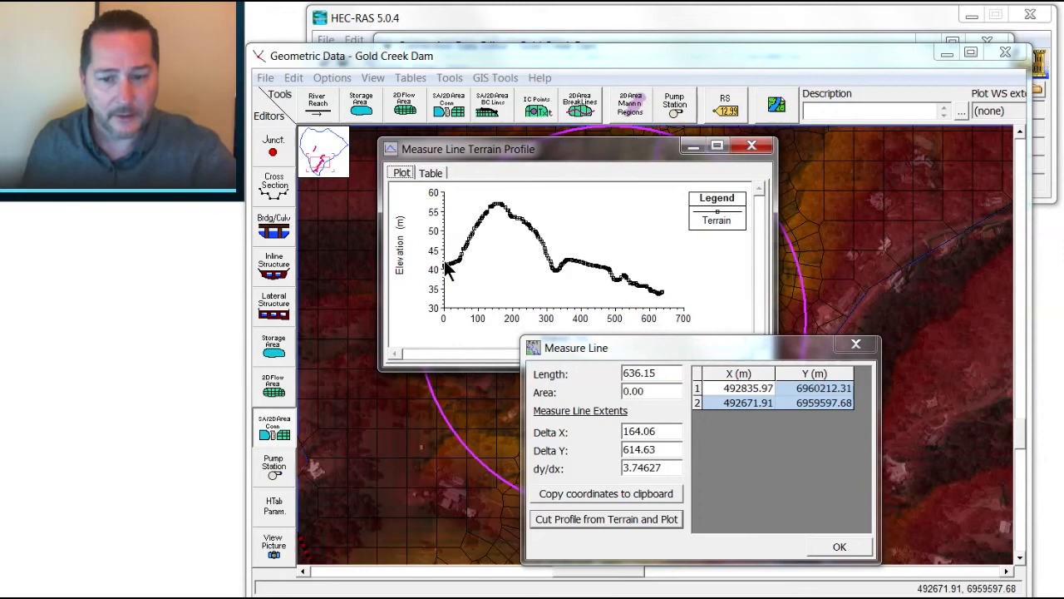
# Close the Measure Line results to leave the main Gold Creek 2D project window.
pyautogui.click(752, 146)
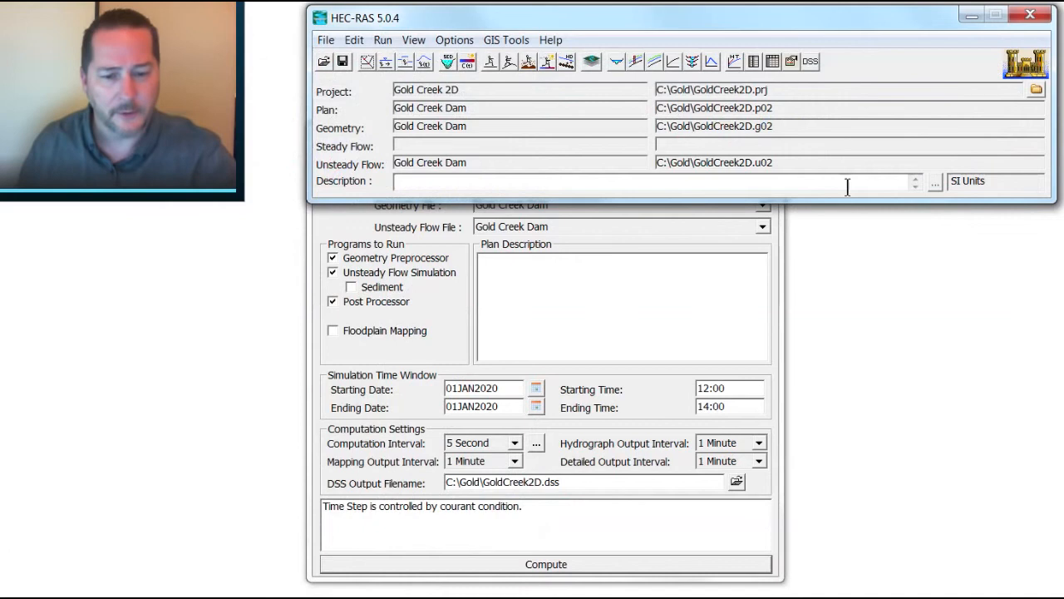
pyautogui.click(556, 562)
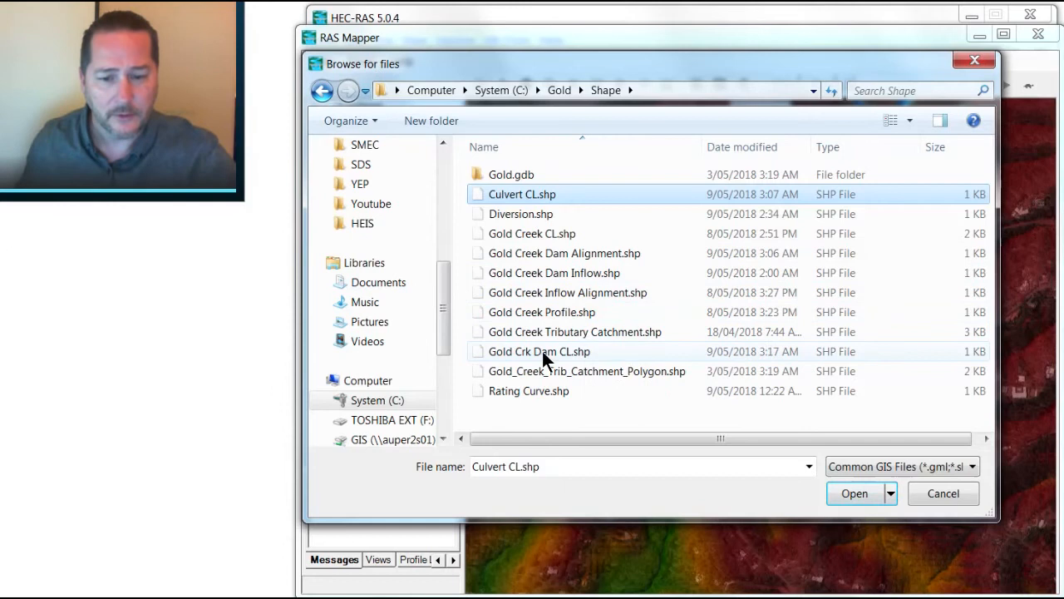
# Add Culvert CL and Gold Crk Dam CL shapefile layers, purple and red width 2.
pyautogui.click(854, 492)
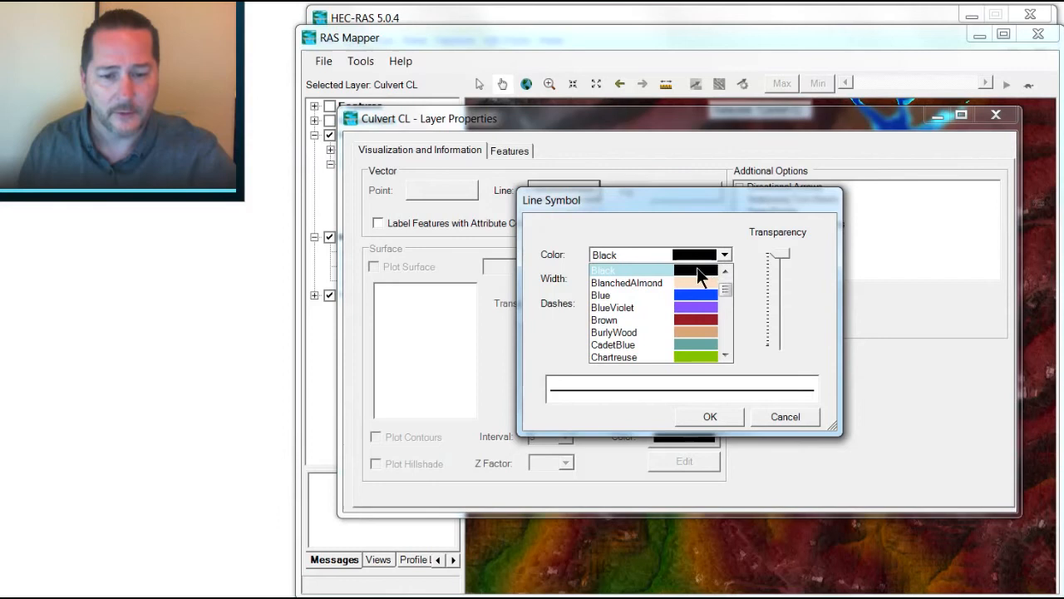
pyautogui.click(612, 306)
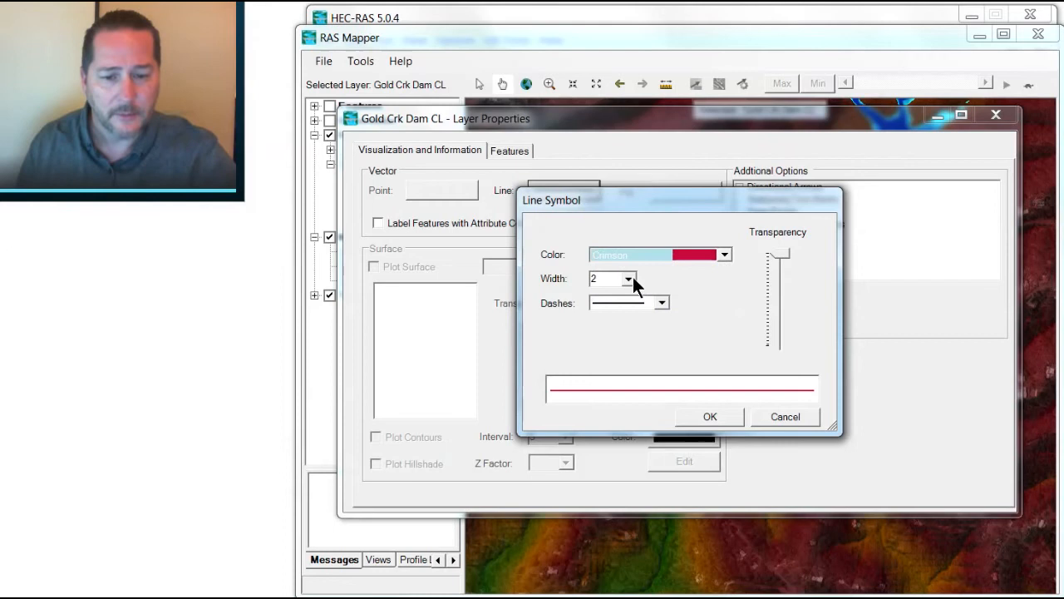
pyautogui.click(709, 416)
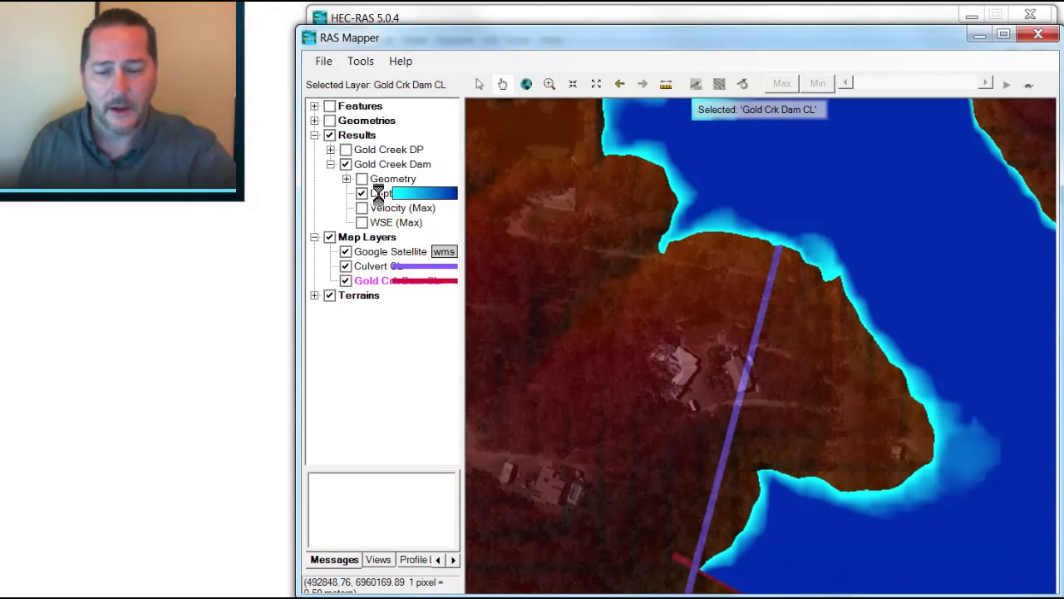
# Make Depth the active result layer and play the particle animation over simulation time.
pyautogui.click(379, 193)
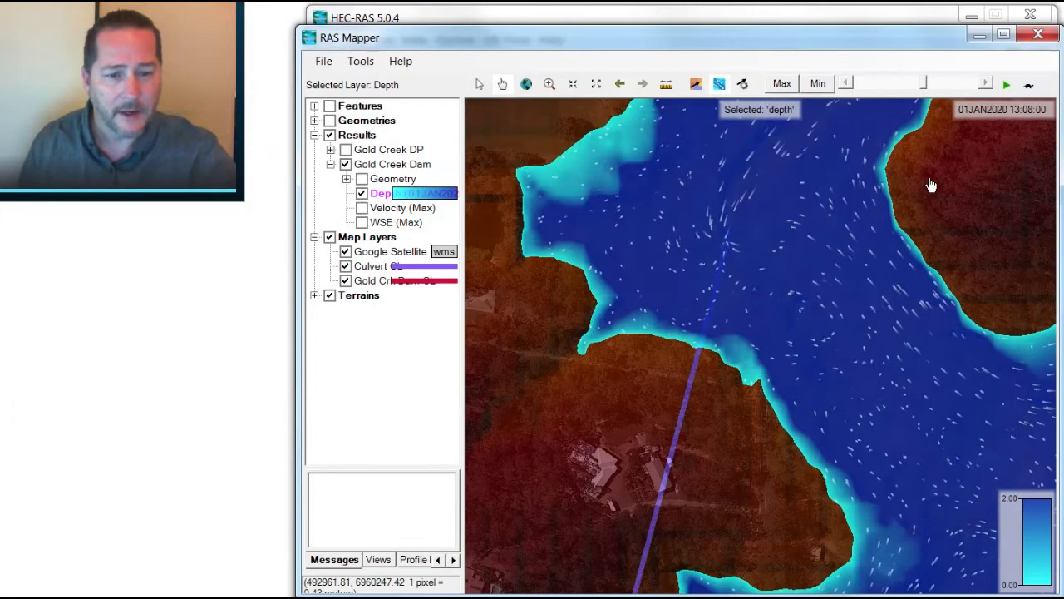
pyautogui.click(314, 120)
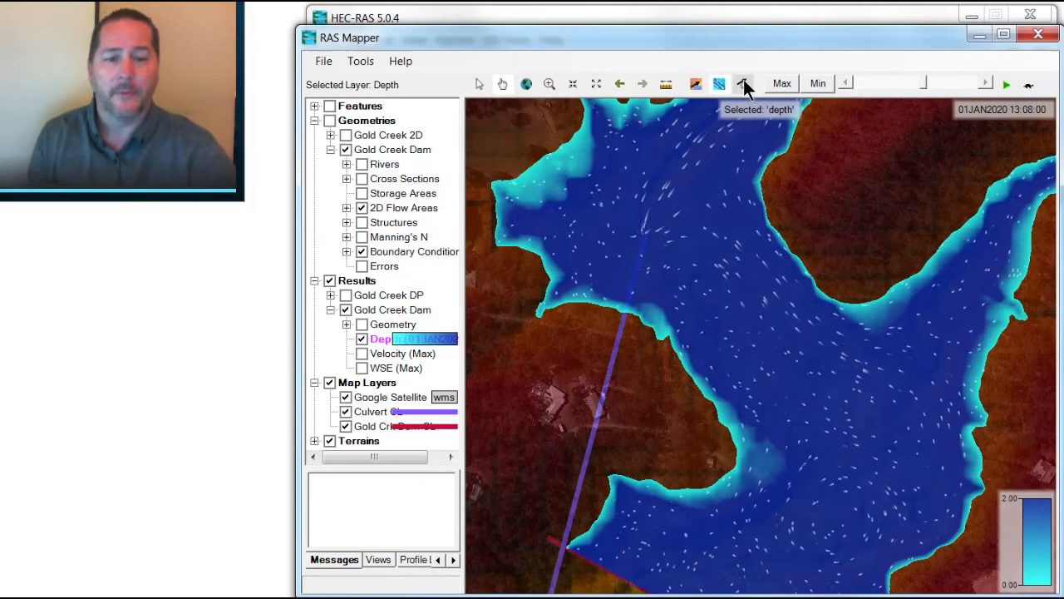
# Bring up the Velocity Map Parameters dialog for the particle tracing display.
pyautogui.click(745, 84)
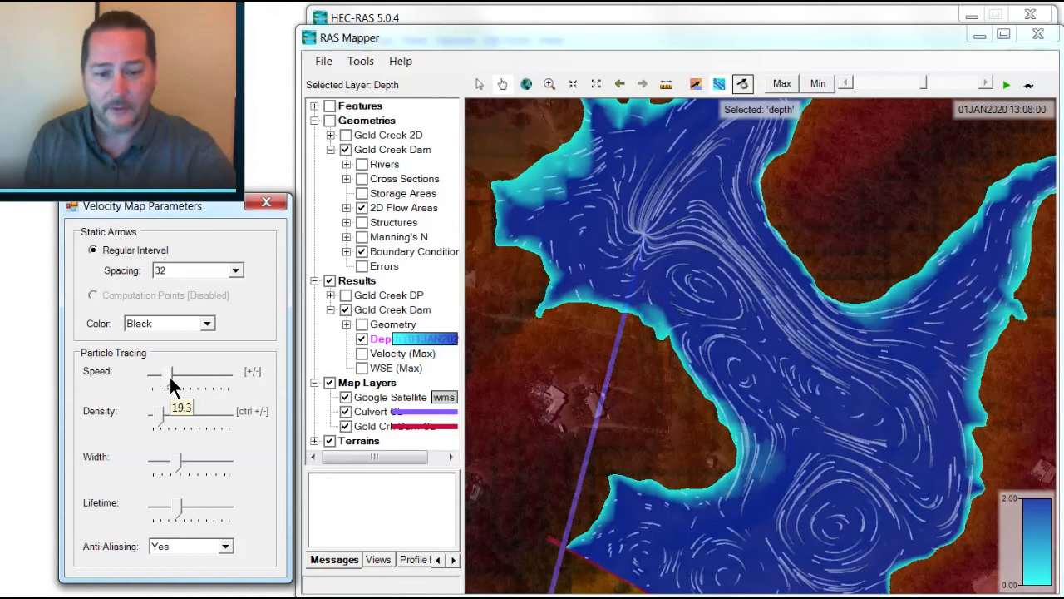